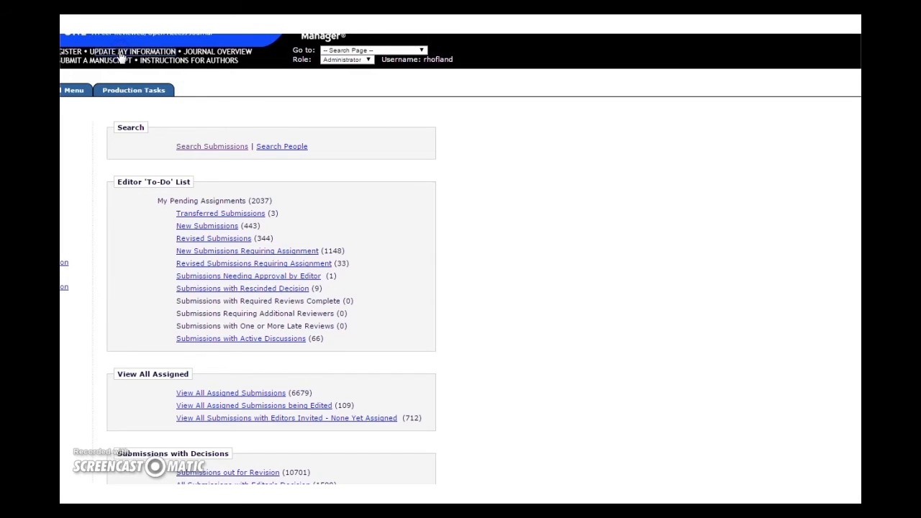
# Reach the Additional Information section of the Update My Information profile form
pyautogui.click(133, 51)
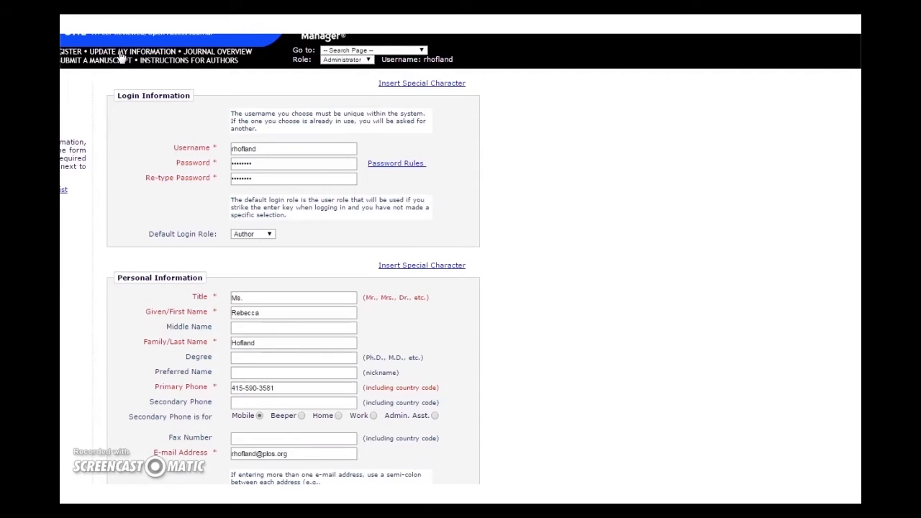
pyautogui.moveTo(515, 60)
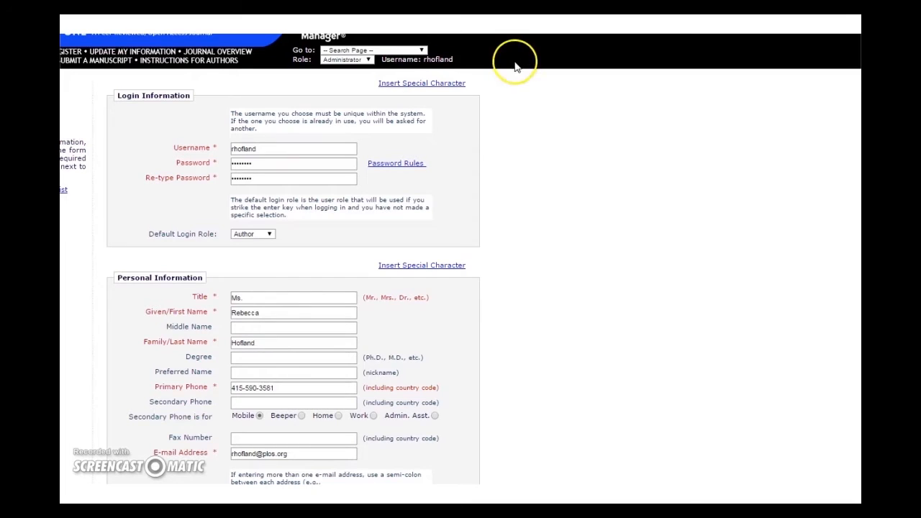
pyautogui.scroll(-3)
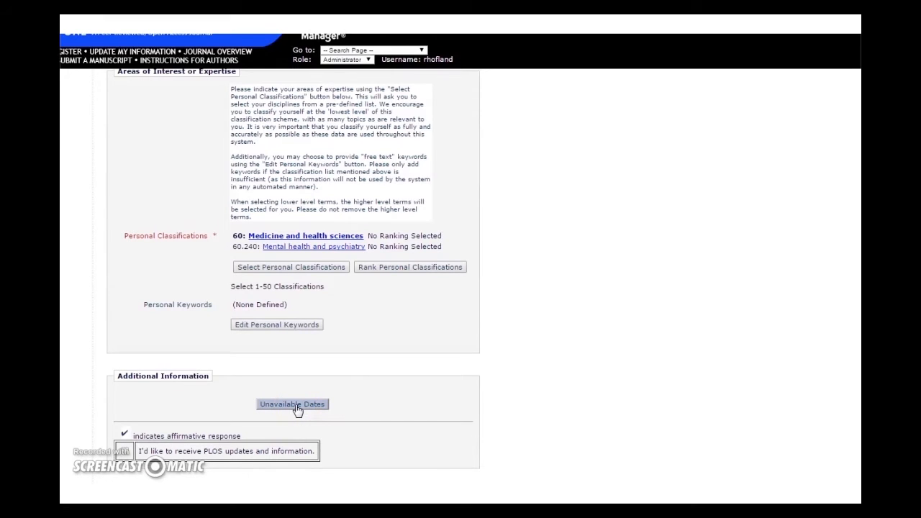
# Show the Edit Unavailable Dates window with the Apr 28–30 2015 conference entry and begin a new entry
pyautogui.click(290, 403)
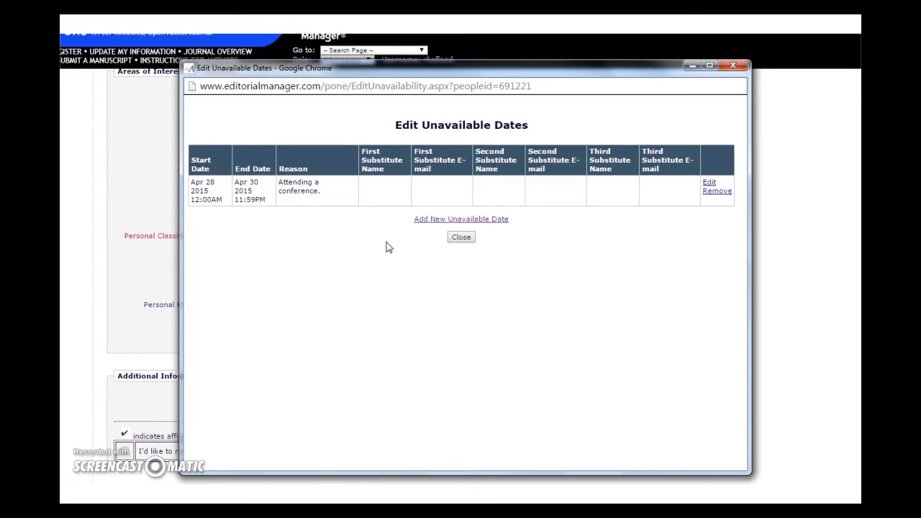
pyautogui.click(461, 219)
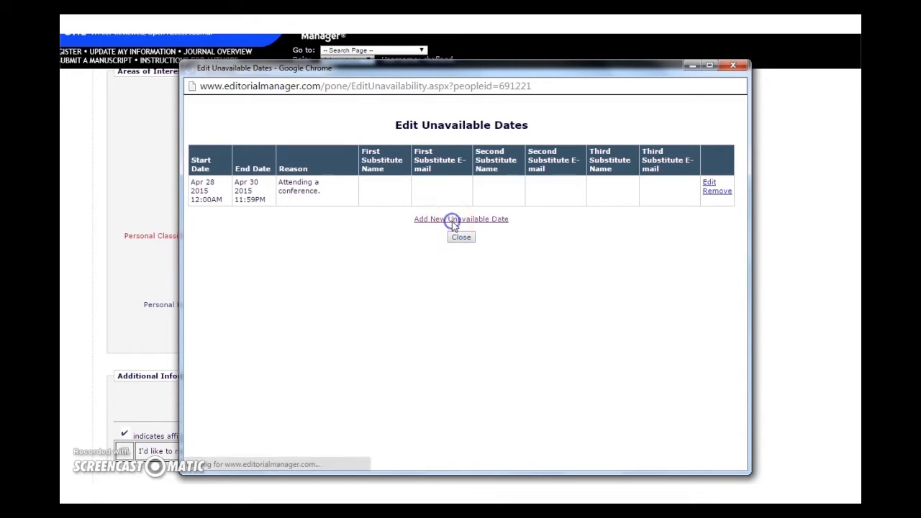
# Enter 11/5/2015 as the start date of the new unavailable period
pyautogui.click(461, 218)
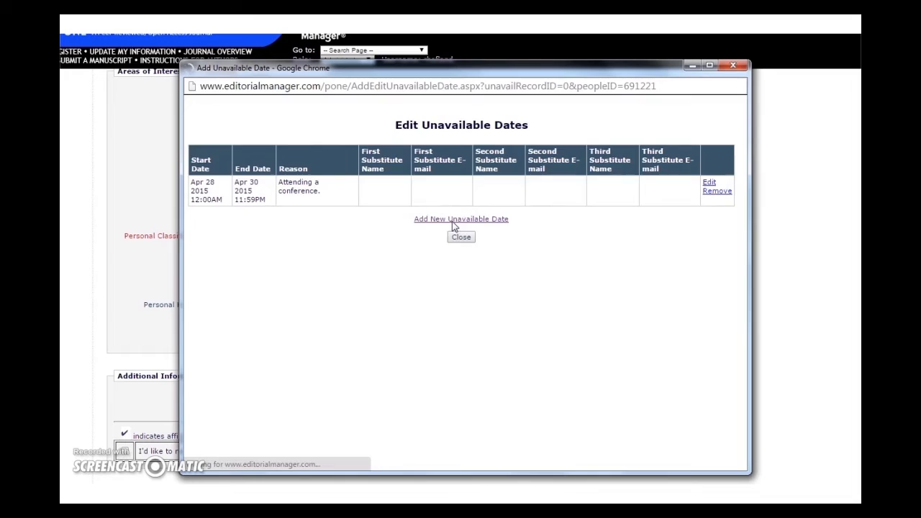
pyautogui.click(461, 219)
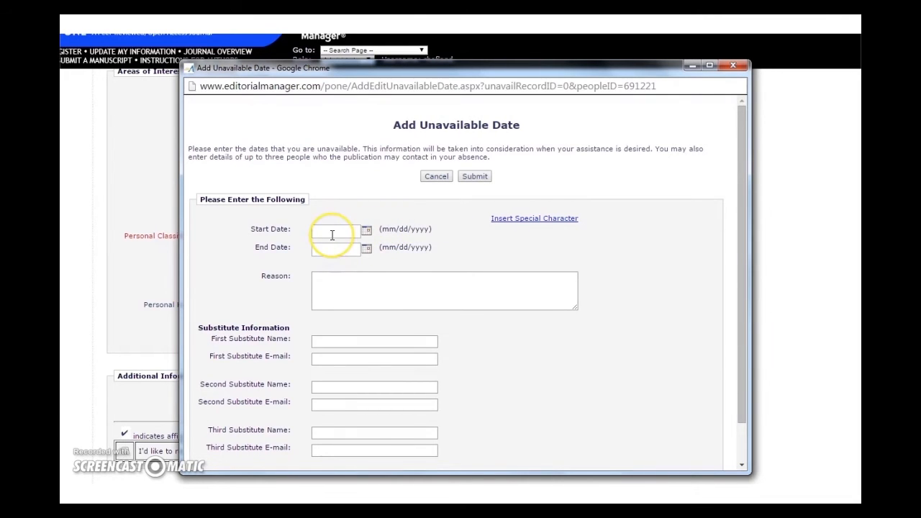
pyautogui.click(334, 230)
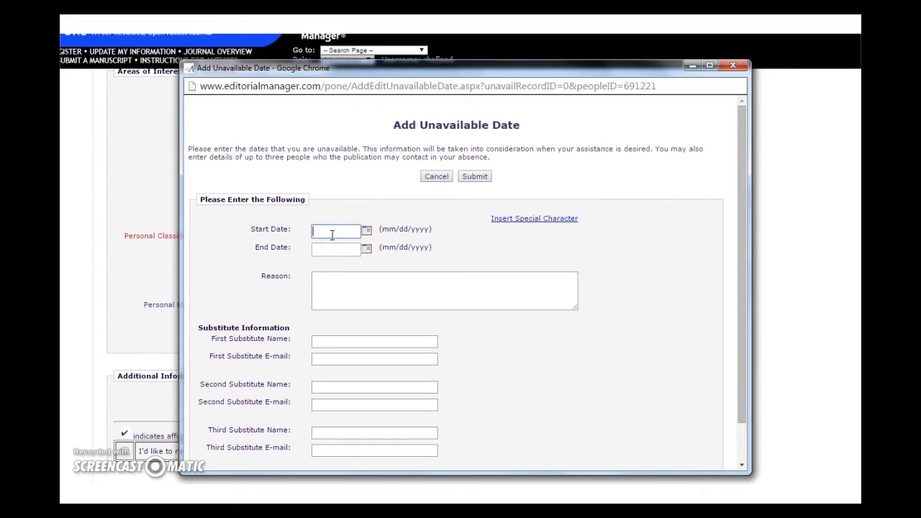
pyautogui.write('11')
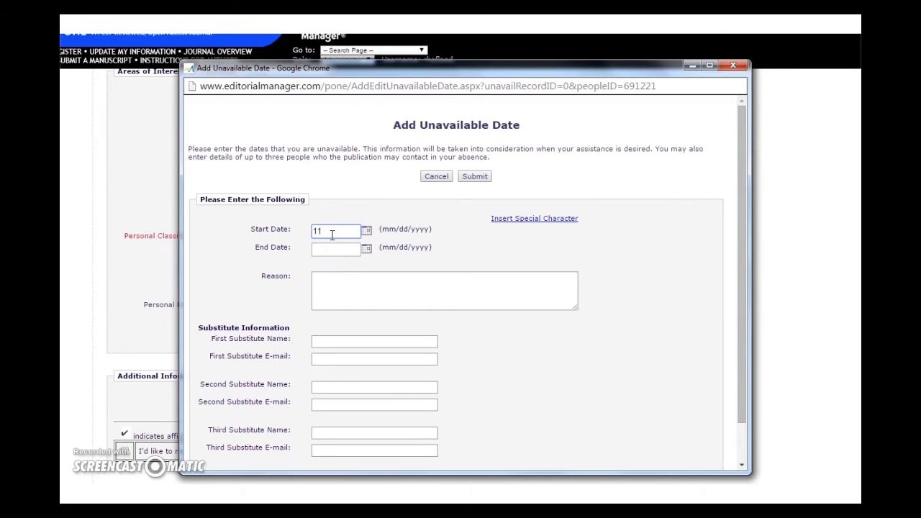
pyautogui.write('/5/')
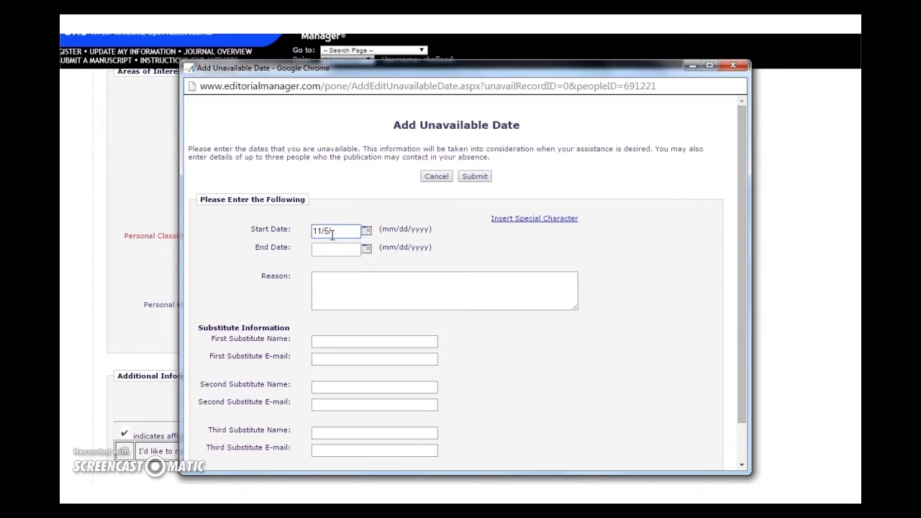
# Set the end date to November 26, 2015 using the calendar picker
pyautogui.click(367, 248)
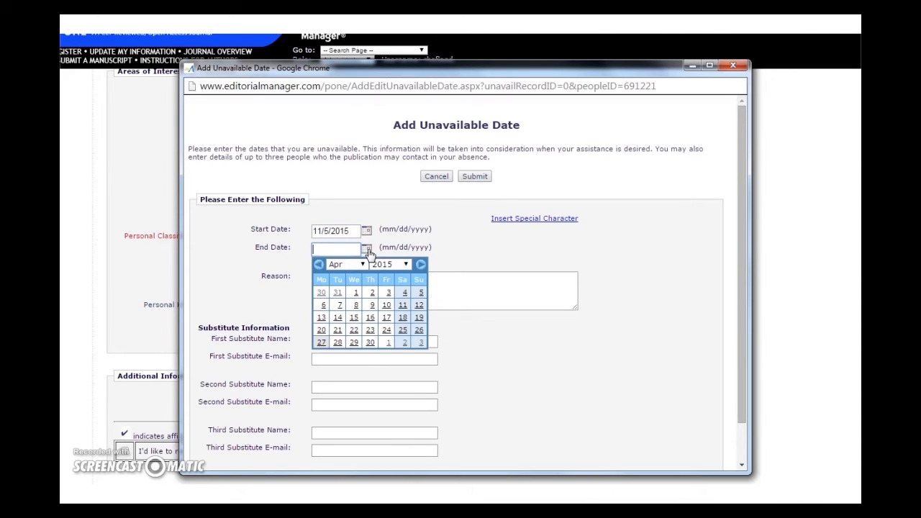
pyautogui.click(362, 264)
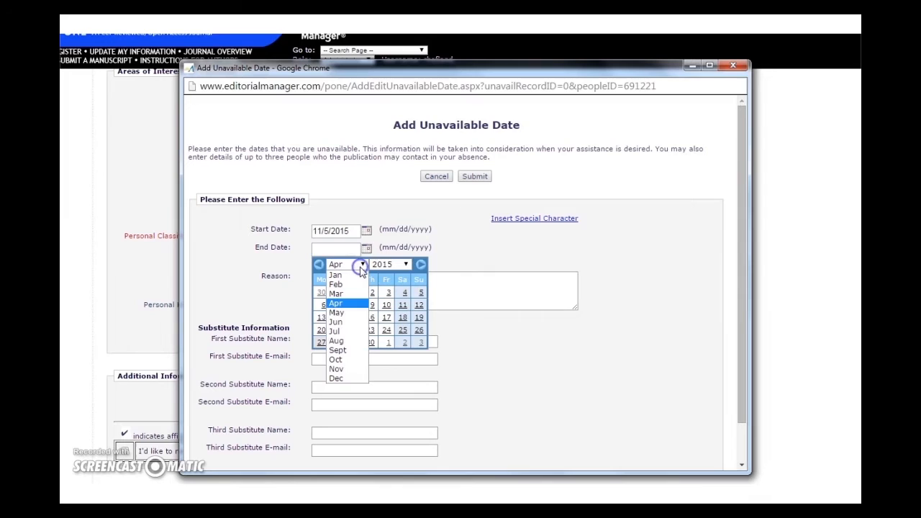
pyautogui.click(337, 368)
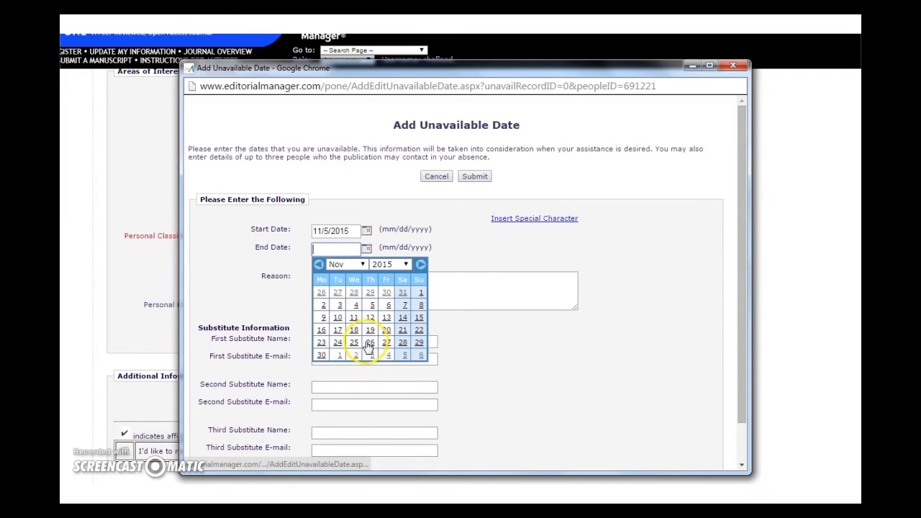
pyautogui.click(370, 343)
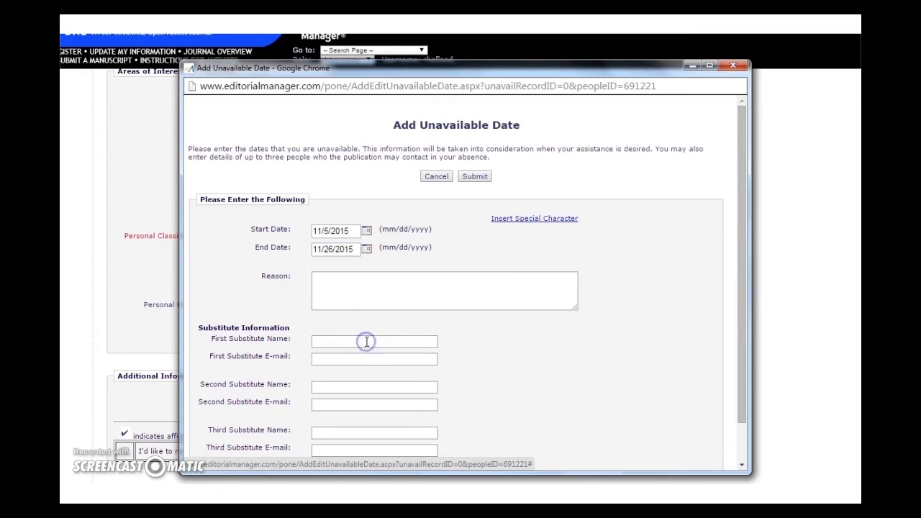
pyautogui.click(443, 290)
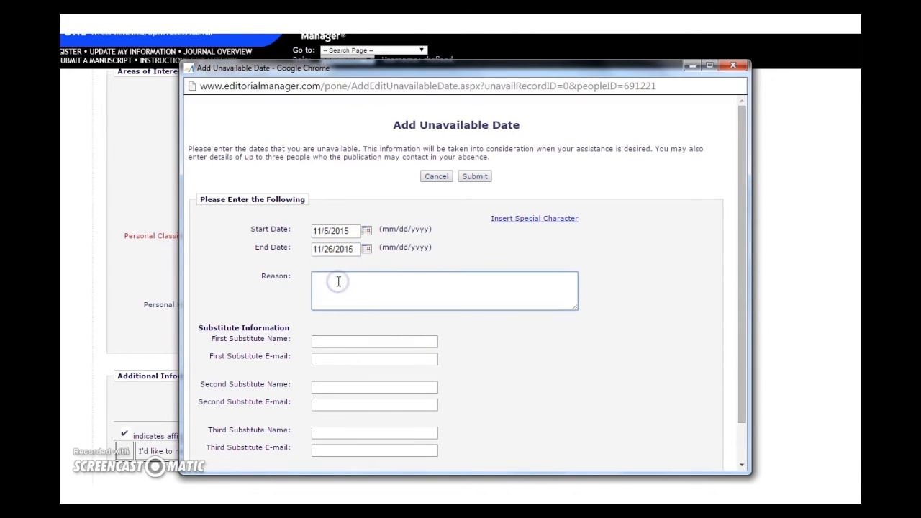
# Fill the reason with 'Trekking trip in Nepal. I am unable to handle revised submissions.'
pyautogui.click(316, 281)
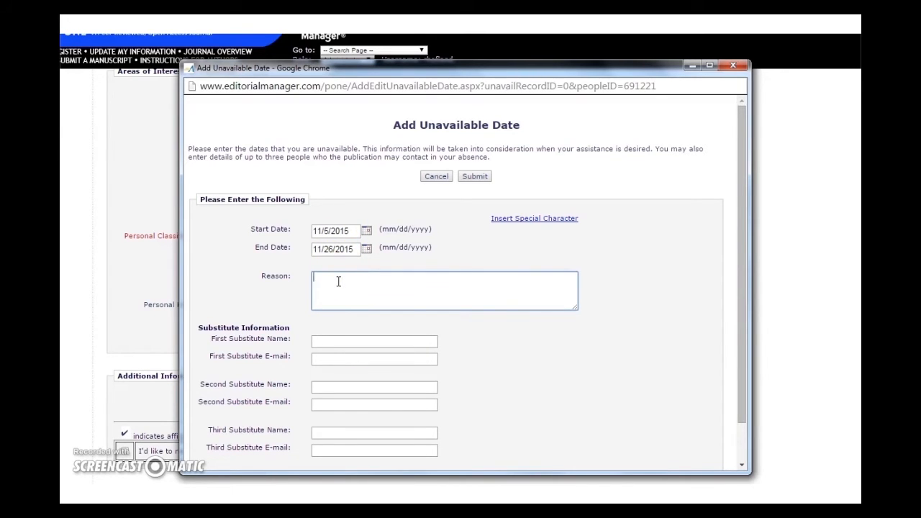
pyautogui.click(317, 280)
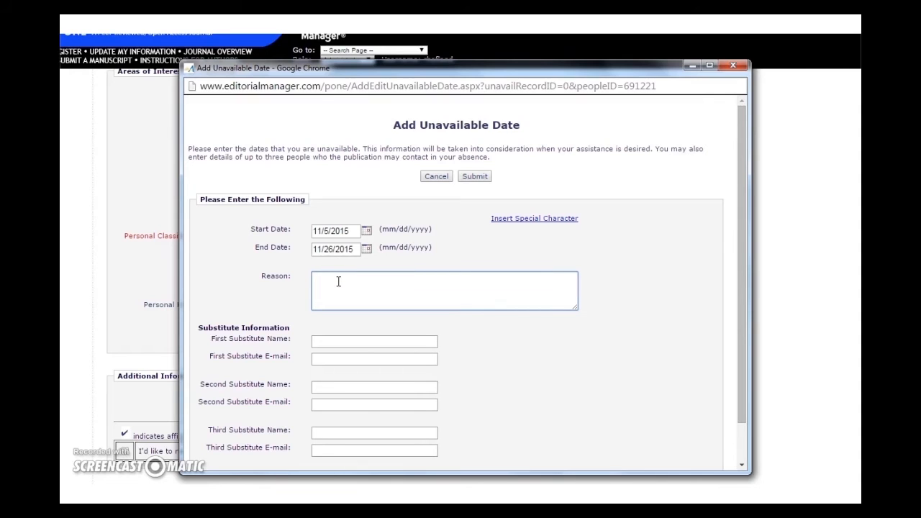
pyautogui.write('Trekking')
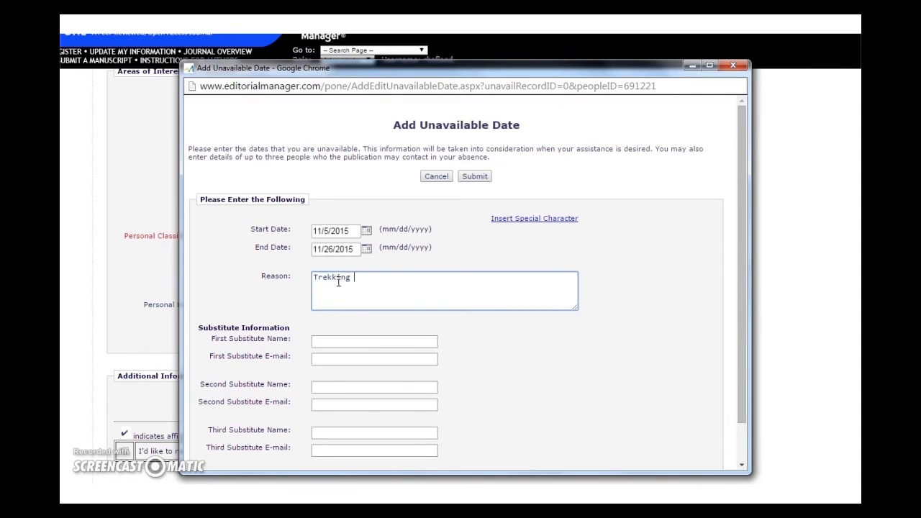
pyautogui.write('trip in Nepal')
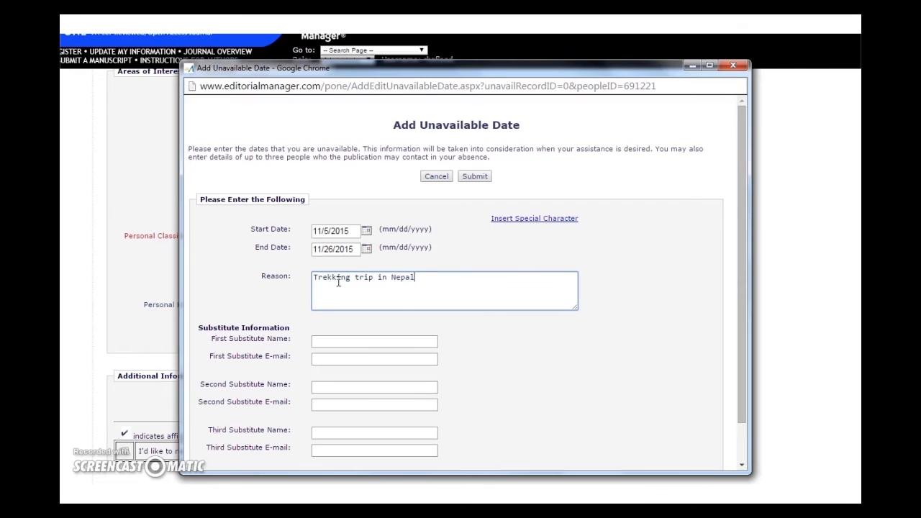
pyautogui.write('. I am un')
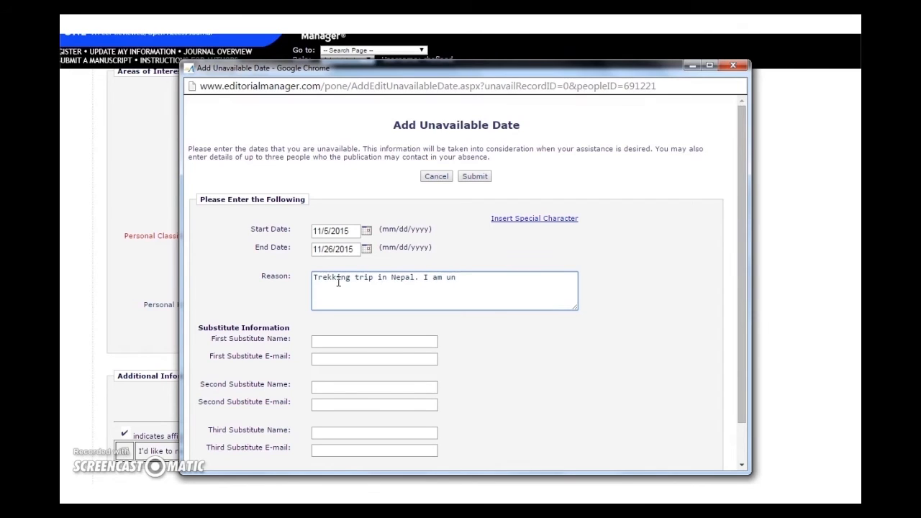
pyautogui.write('able to handle')
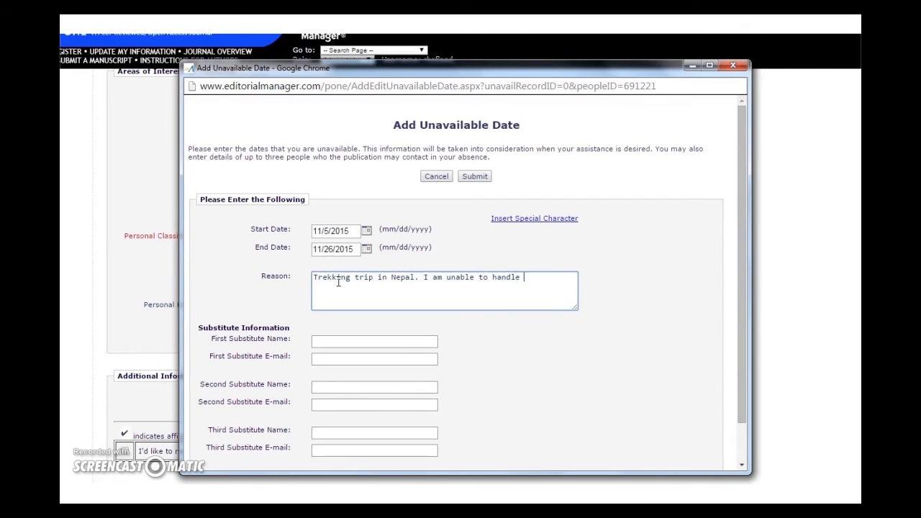
pyautogui.write('revise')
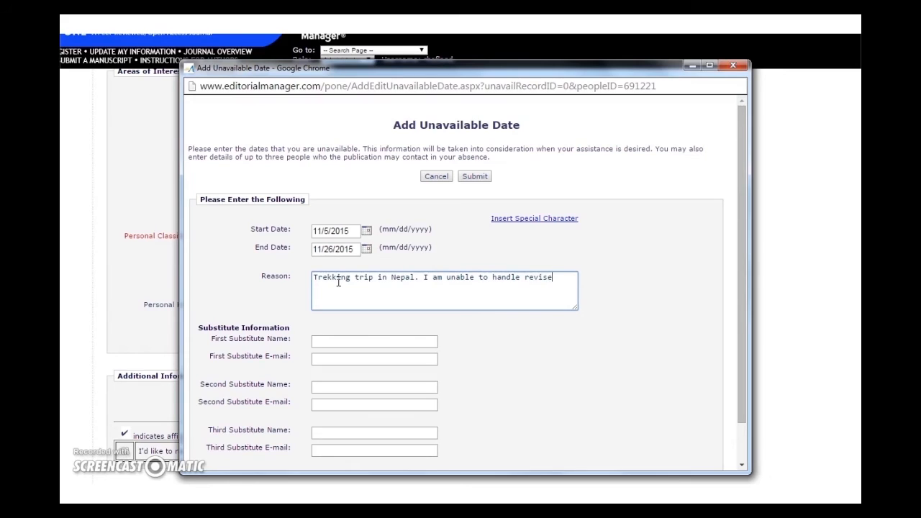
pyautogui.write('d submissions.')
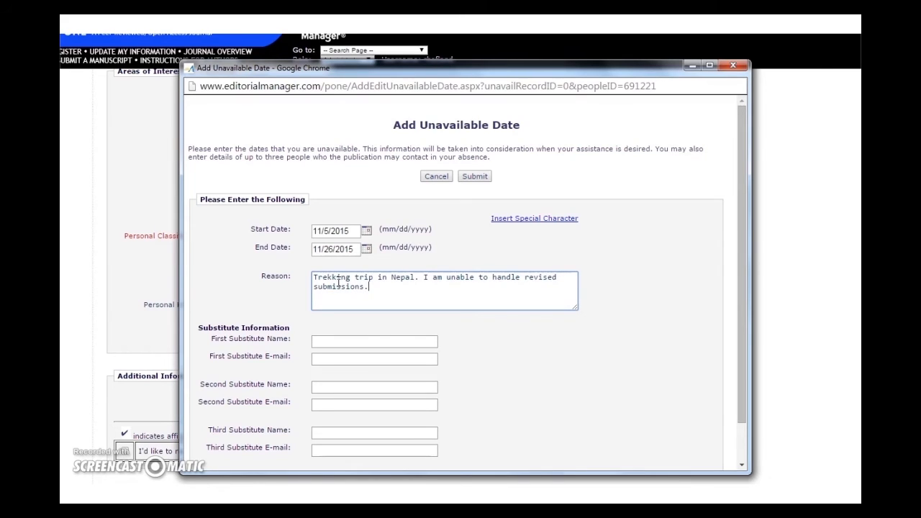
pyautogui.moveTo(488, 147)
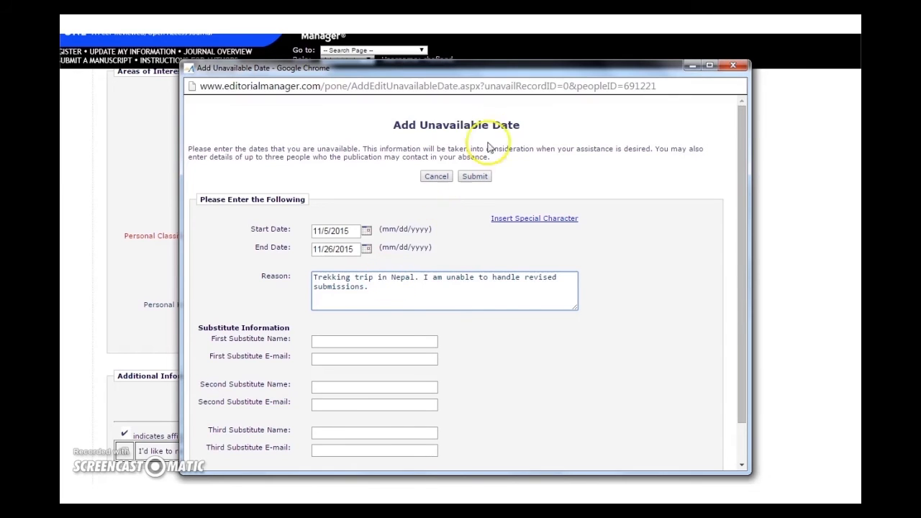
# Submit the Nov 5–26 2015 trekking entry so it joins the unavailable dates list
pyautogui.click(475, 176)
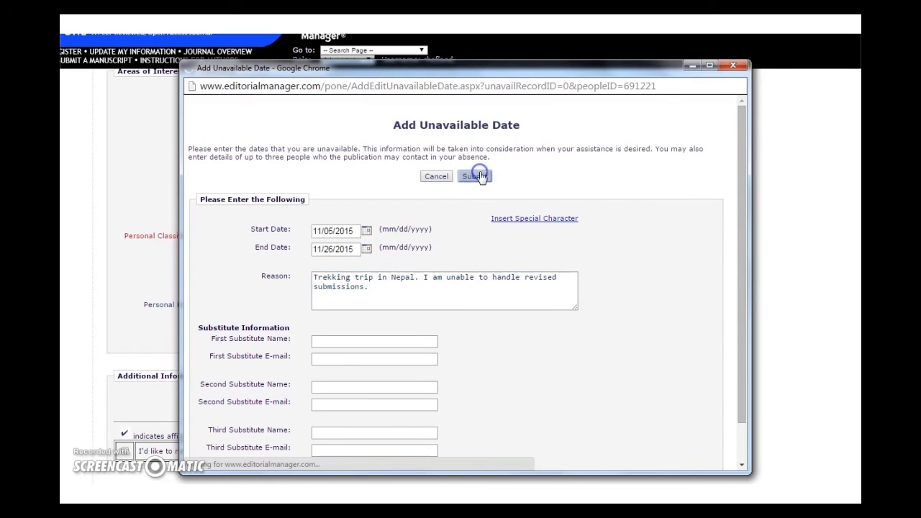
pyautogui.click(473, 176)
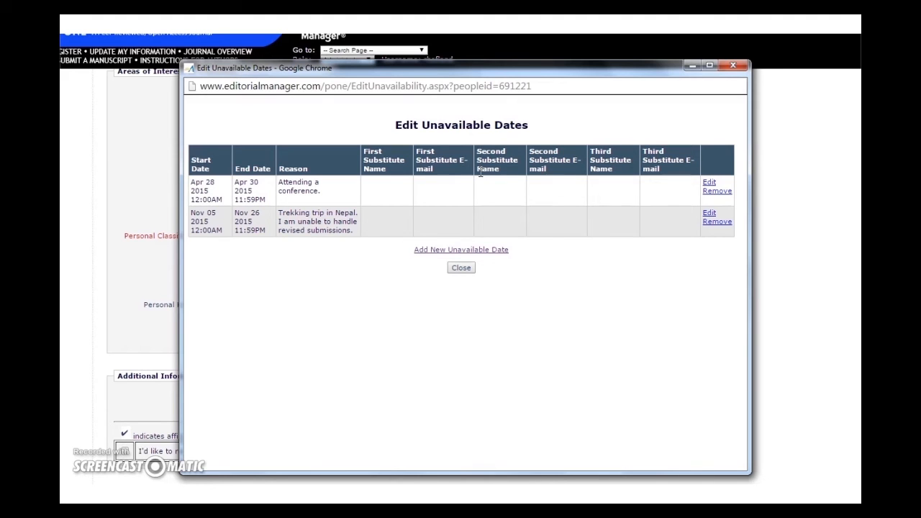
# Close the Edit Unavailable Dates window and return to the profile form
pyautogui.click(460, 267)
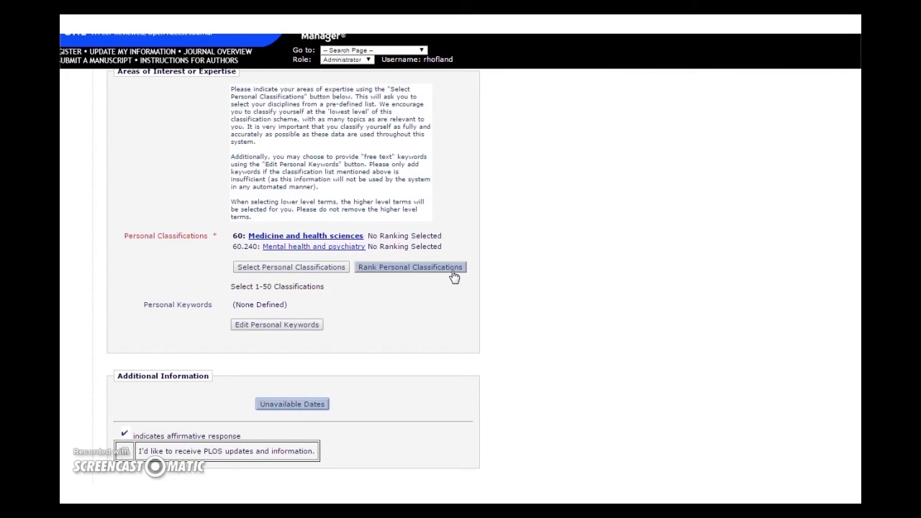
pyautogui.moveTo(843, 146)
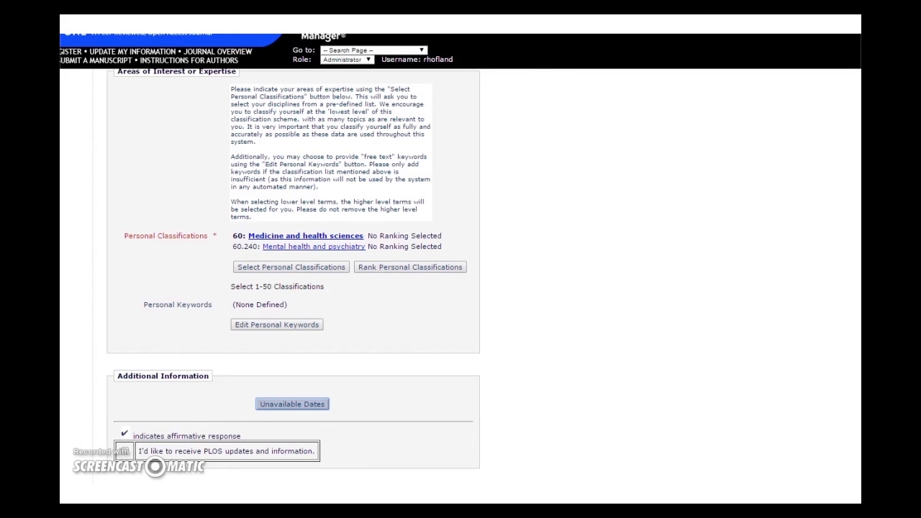
pyautogui.click(292, 402)
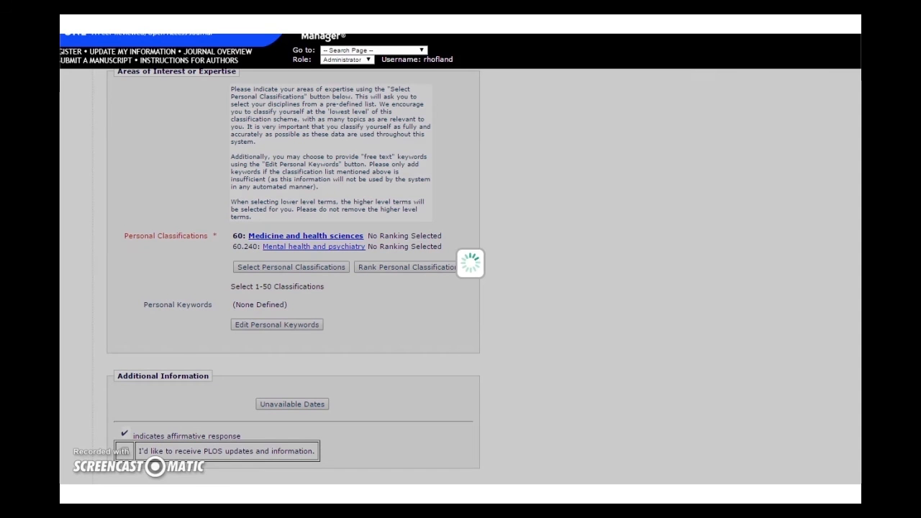